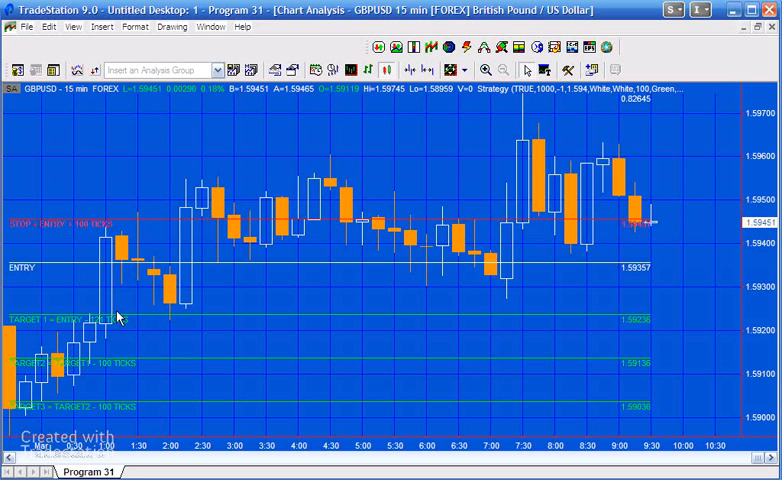
mouse_move(140, 350)
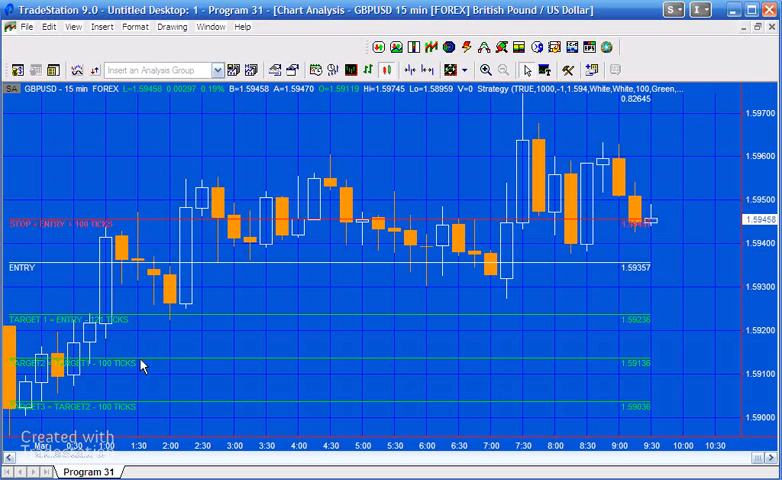
mouse_move(146, 368)
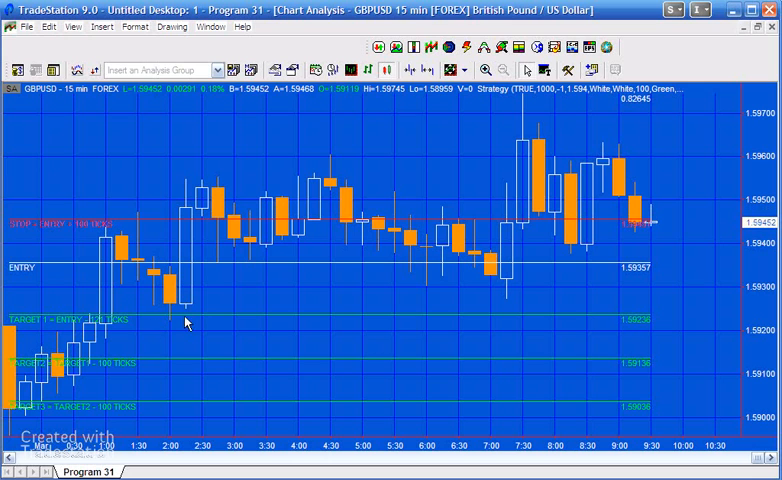
mouse_move(196, 322)
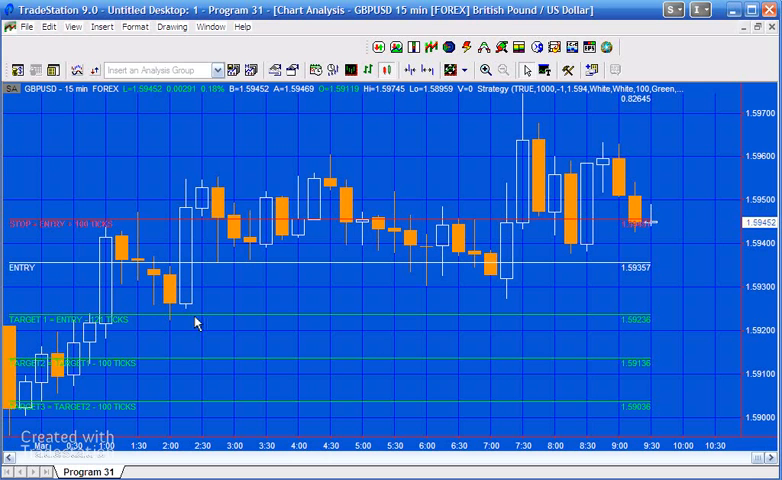
mouse_move(262, 270)
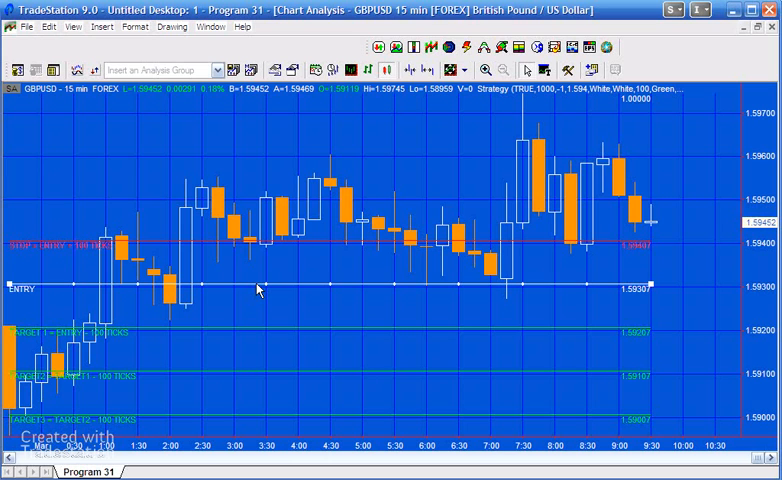
mouse_move(260, 292)
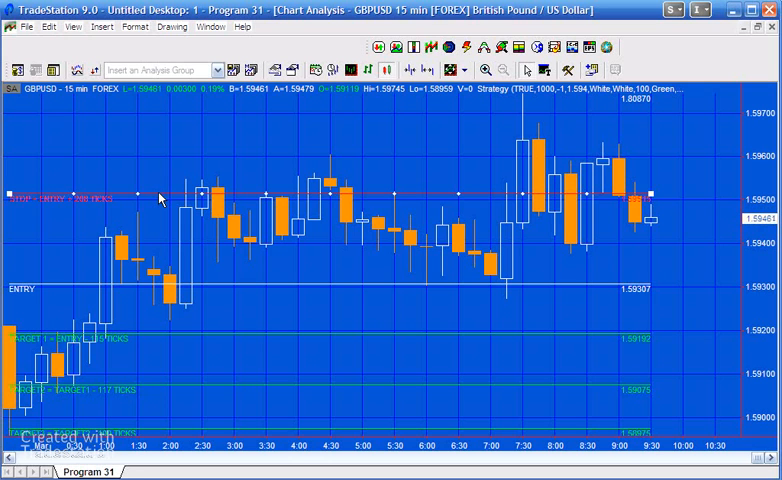
mouse_move(632, 208)
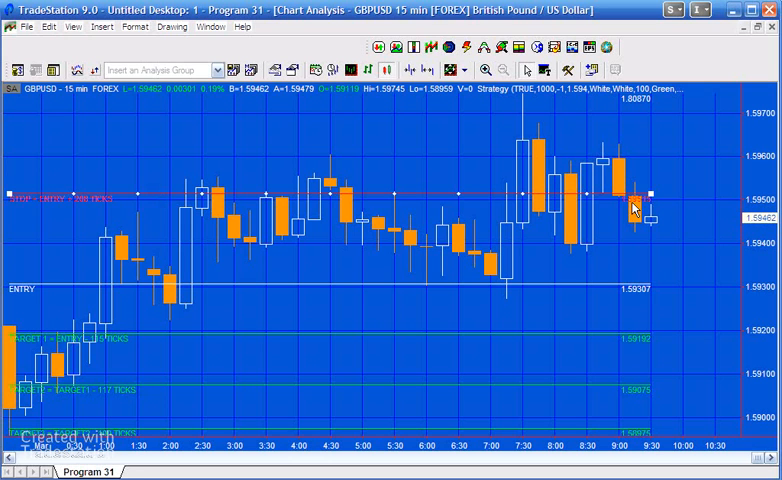
mouse_move(632, 292)
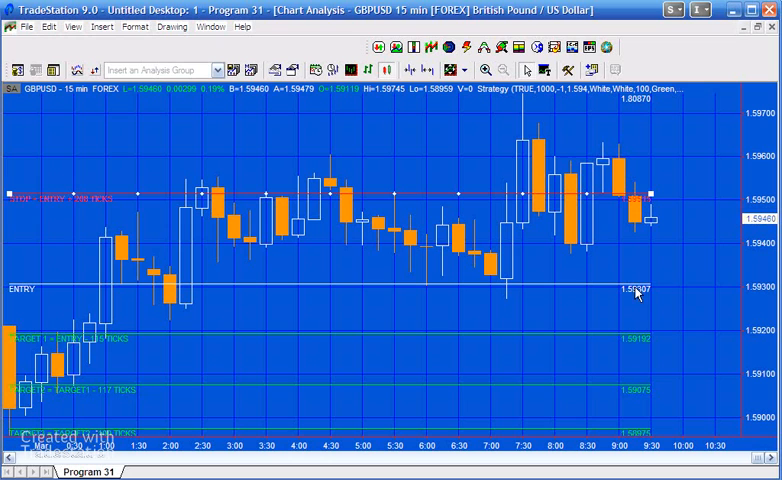
mouse_move(430, 232)
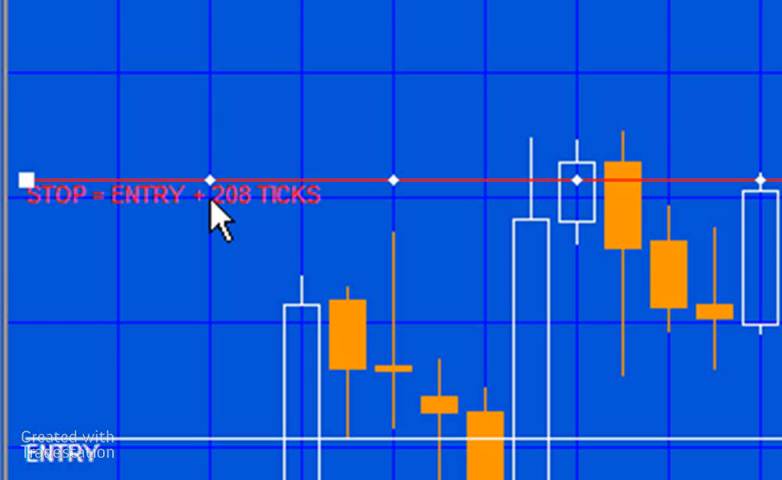
mouse_move(244, 236)
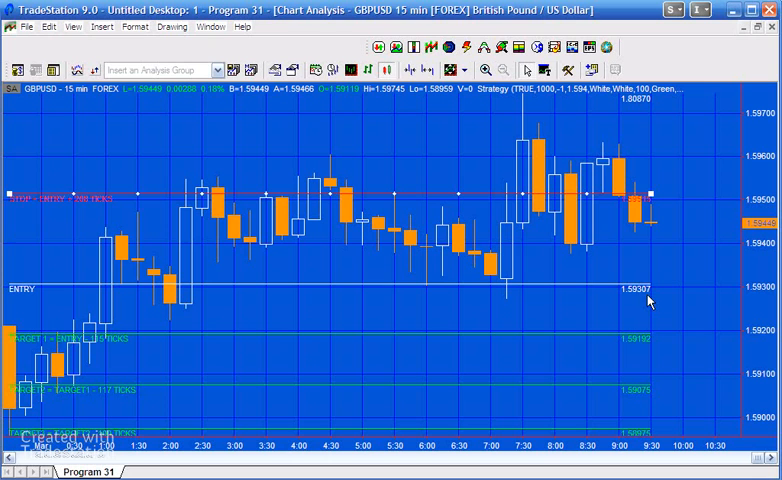
mouse_move(648, 304)
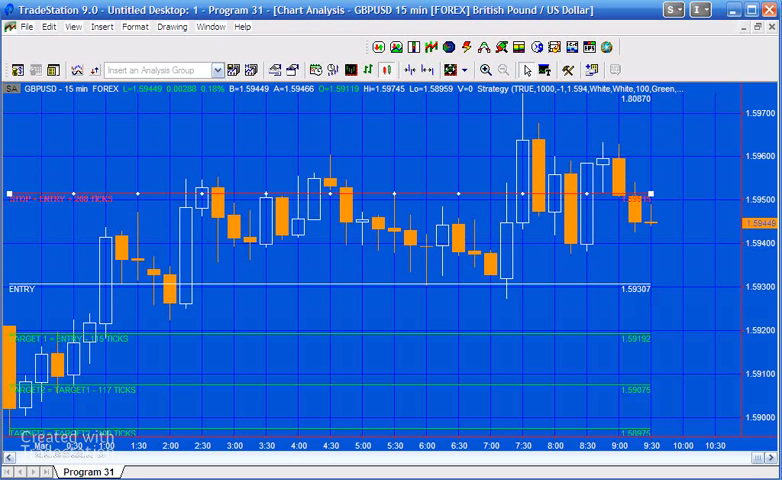
left_click(210, 28)
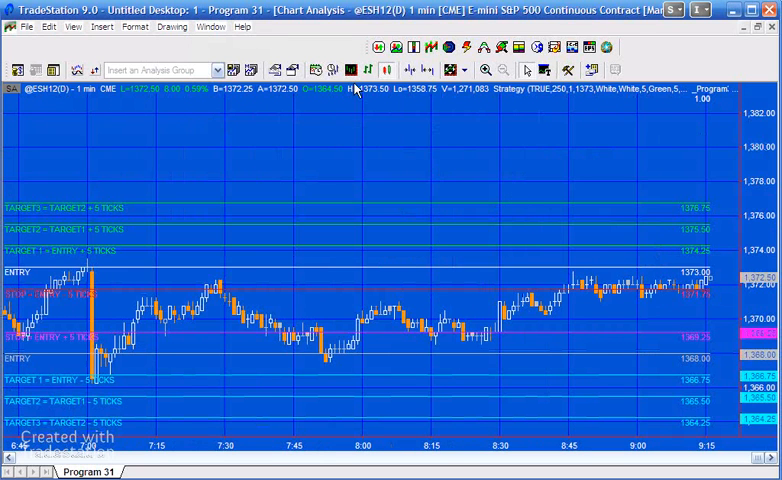
left_click(210, 28)
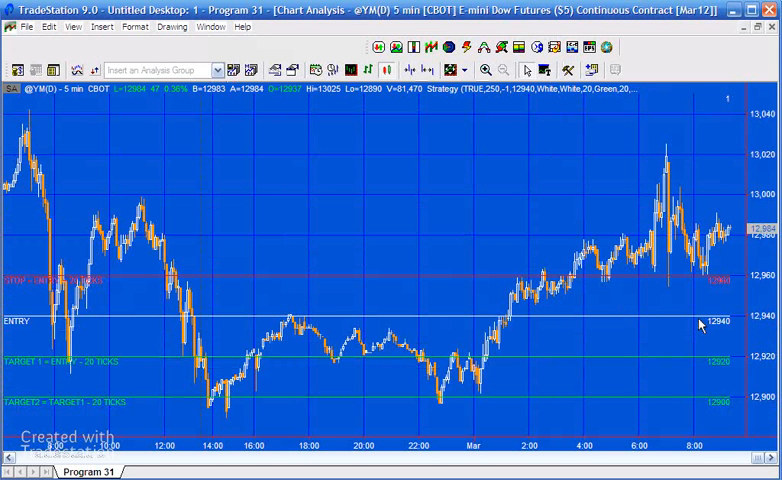
mouse_move(210, 28)
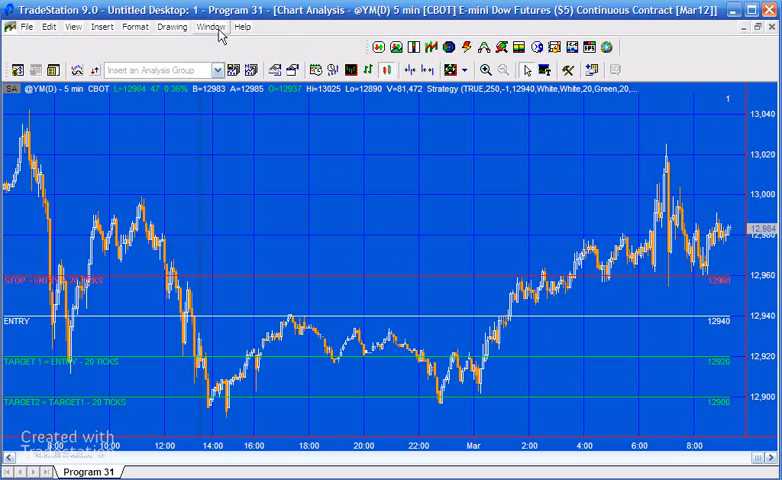
left_click(210, 26)
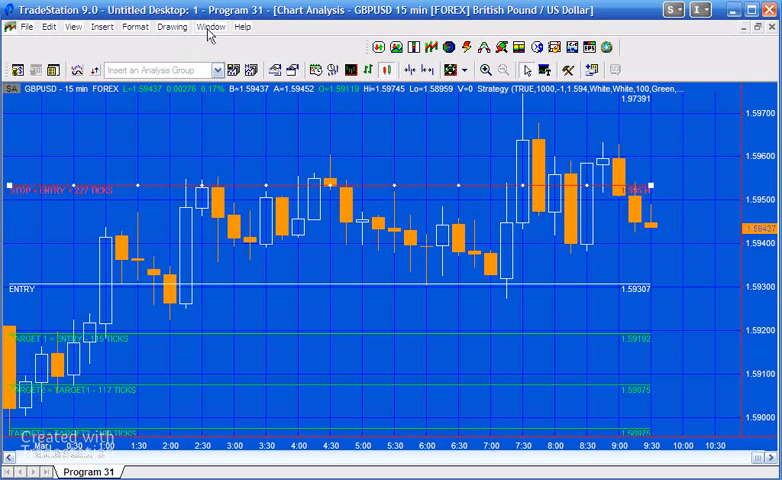
Step: Bring the E-mini S&P 500 1-minute chart forward and nudge the TARGET3 line to inspect it
left_click(210, 28)
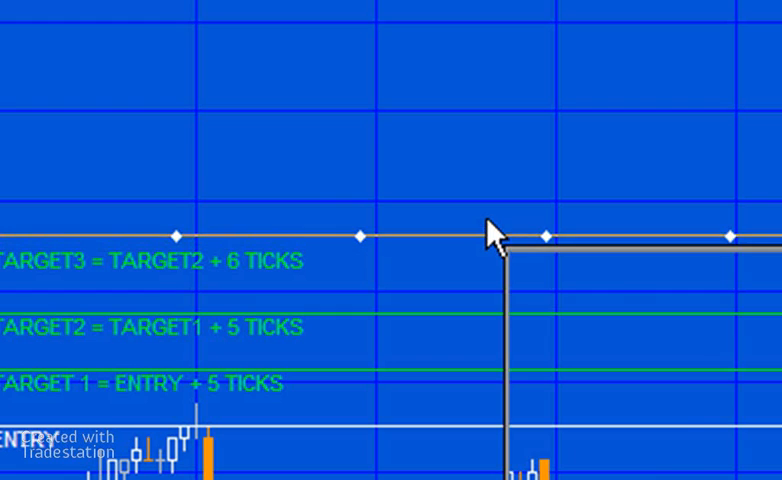
left_click_drag(494, 236, 494, 234)
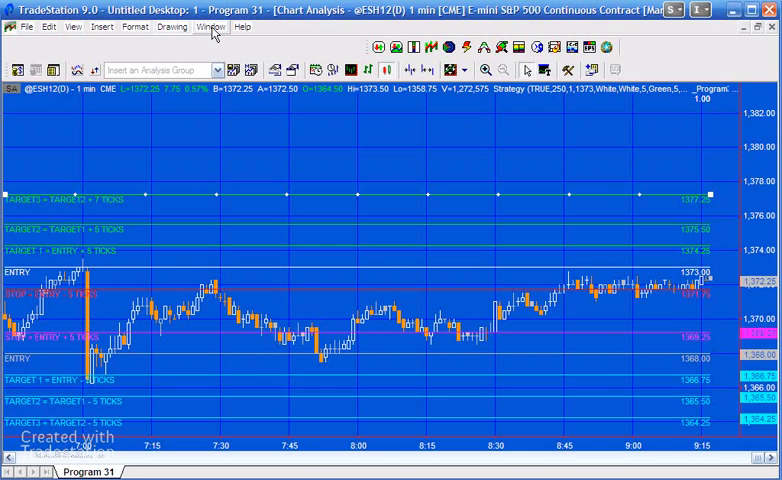
mouse_move(230, 336)
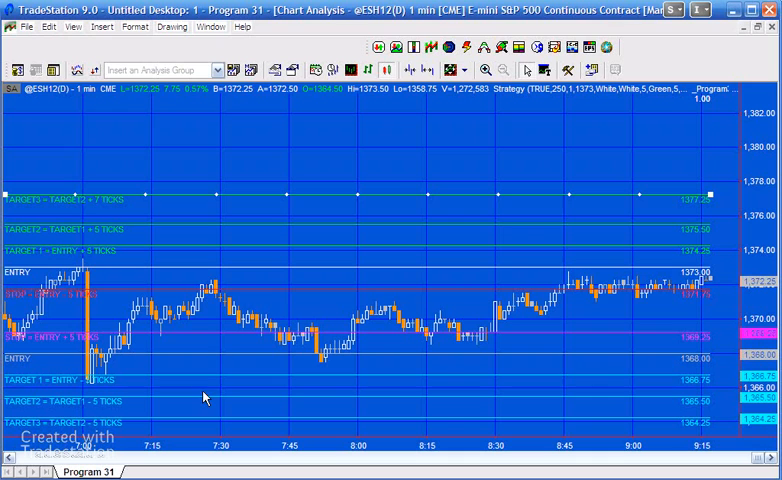
mouse_move(658, 420)
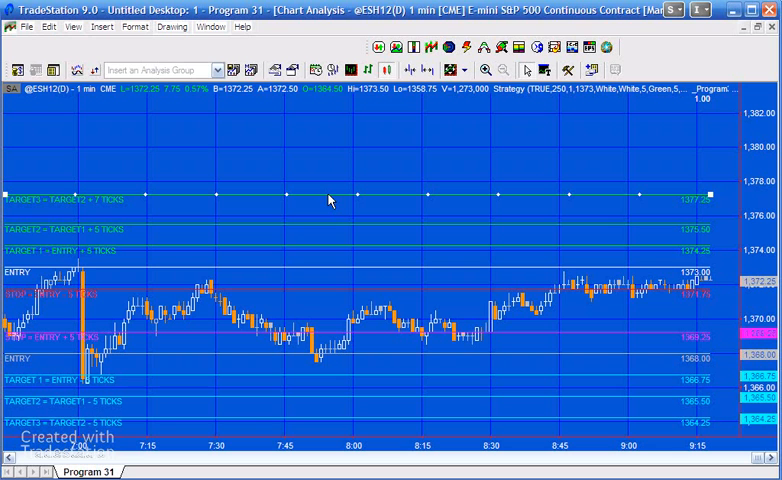
Step: Return to the GBPUSD 15-minute chart from the Window menu
left_click(210, 28)
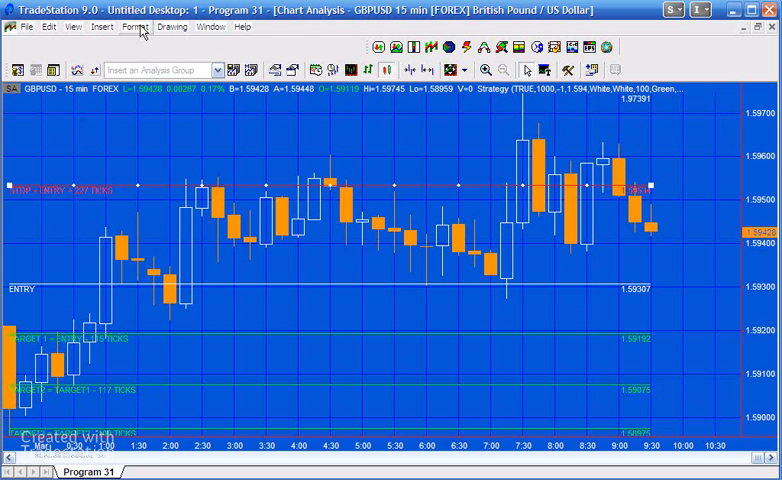
Step: Review the Program31Strat inputs iInterval1, LongOrShort, EntryVal and EntryColorLong without changing them
left_click(136, 28)
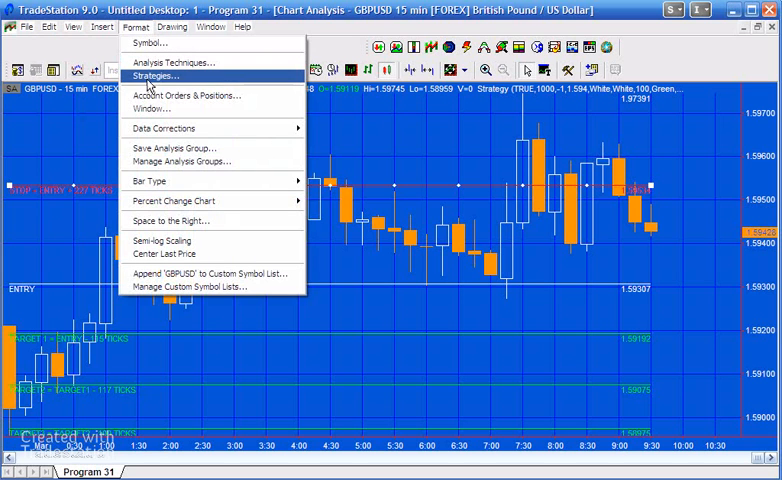
left_click(156, 76)
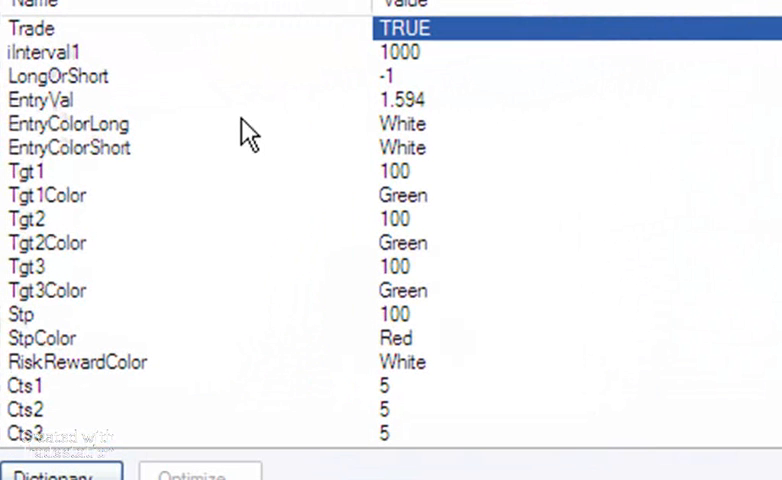
mouse_move(156, 80)
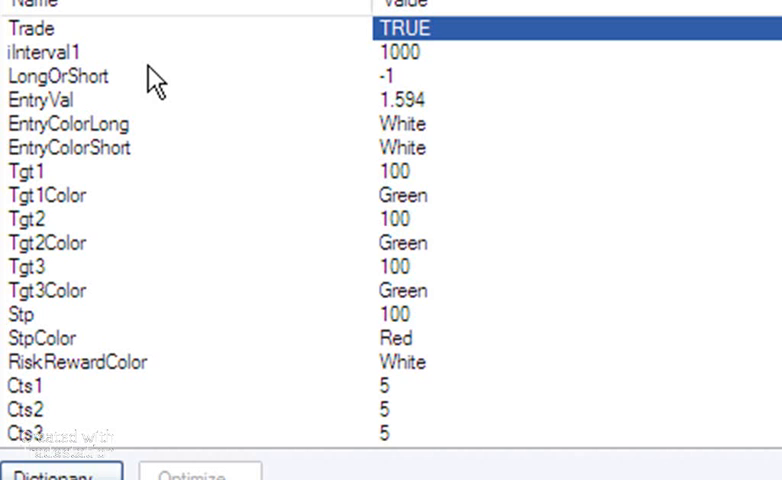
mouse_move(84, 62)
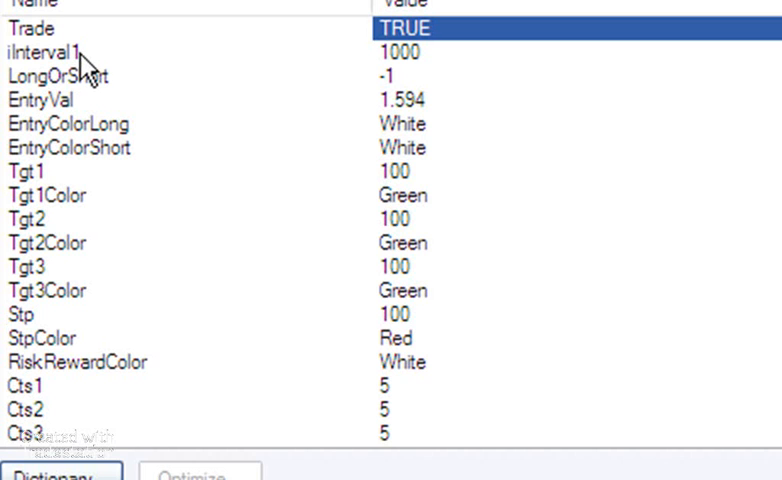
left_click(400, 52)
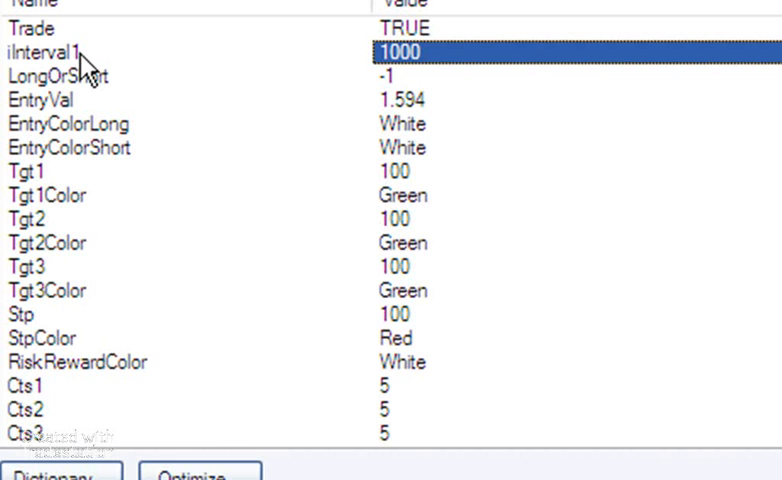
left_click(400, 76)
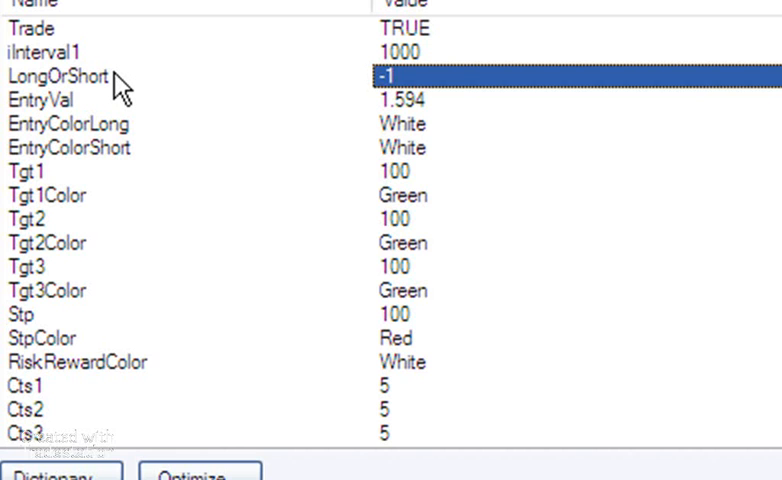
left_click(400, 100)
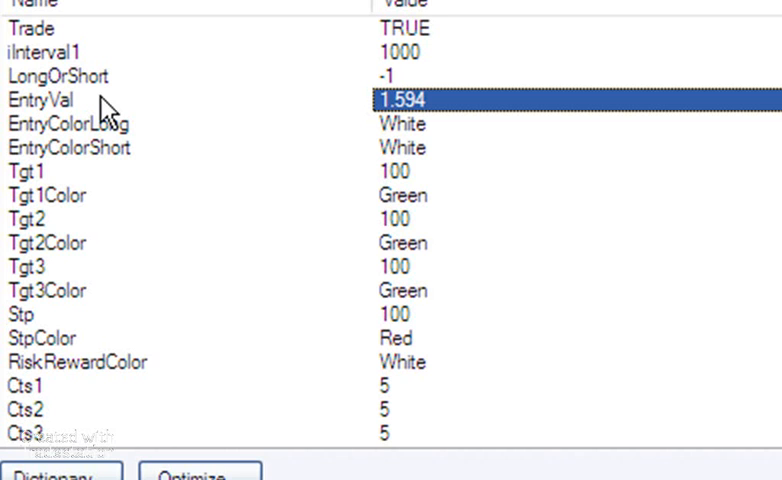
left_click(402, 122)
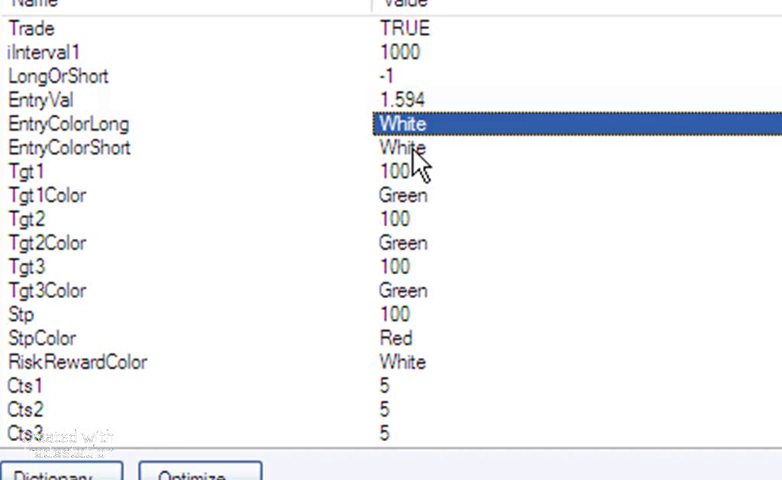
left_click(400, 148)
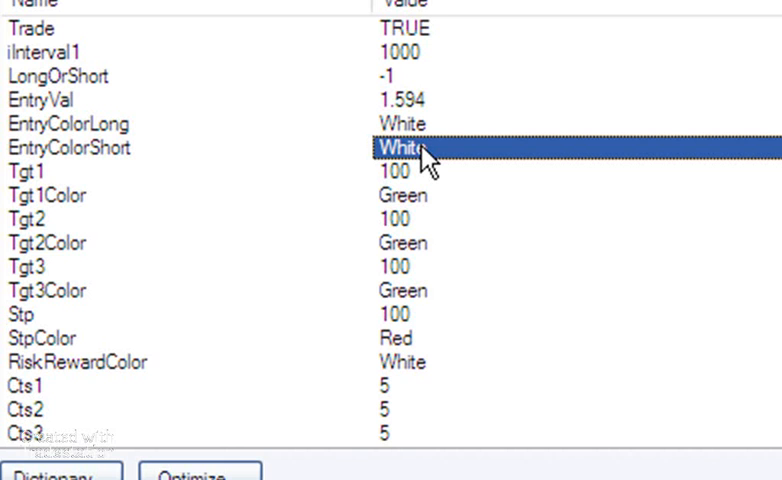
mouse_move(180, 360)
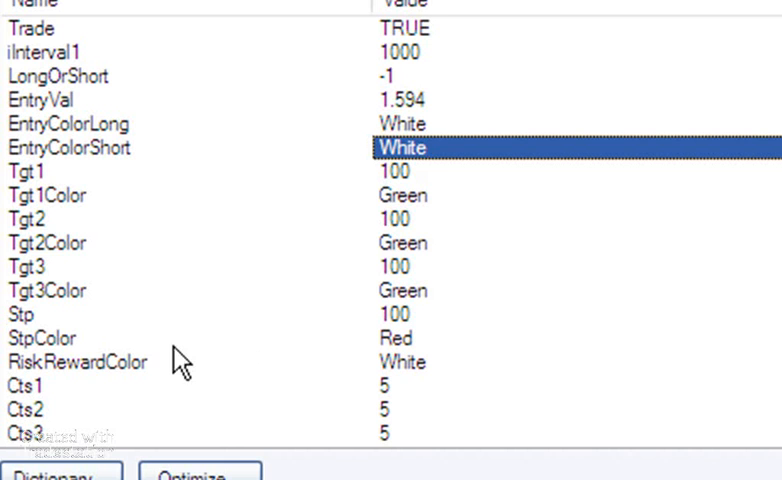
Step: Review the RiskRewardColor, Tgt1 and Tgt2 input values, leaving them unchanged
left_click(400, 360)
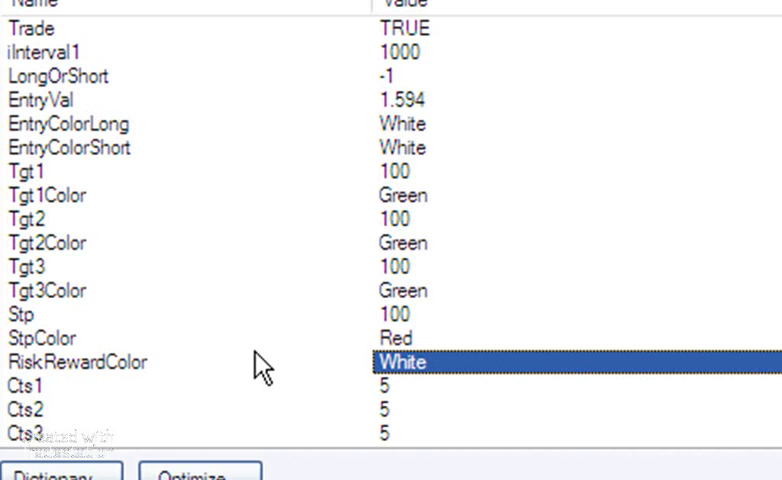
mouse_move(204, 288)
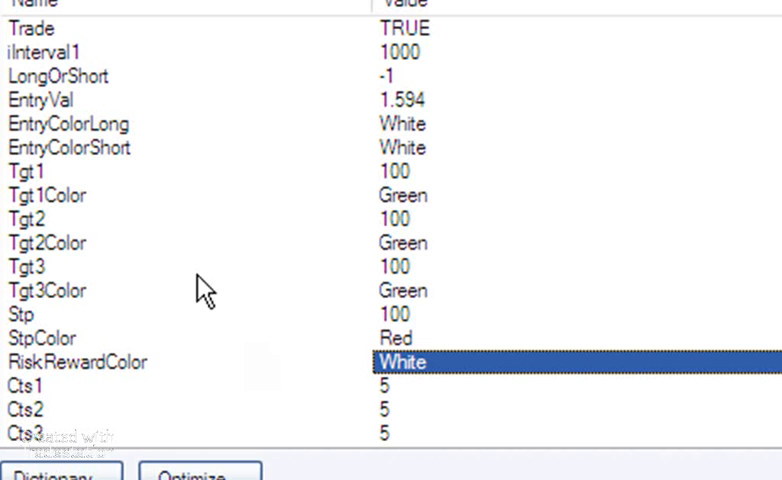
mouse_move(56, 304)
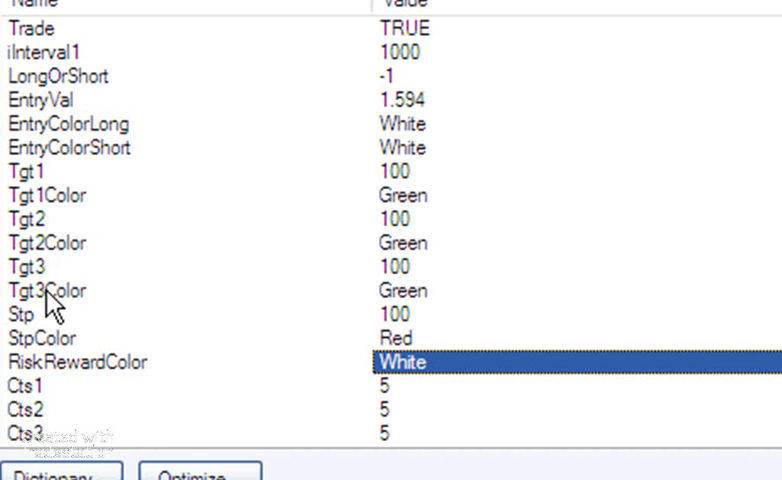
mouse_move(68, 344)
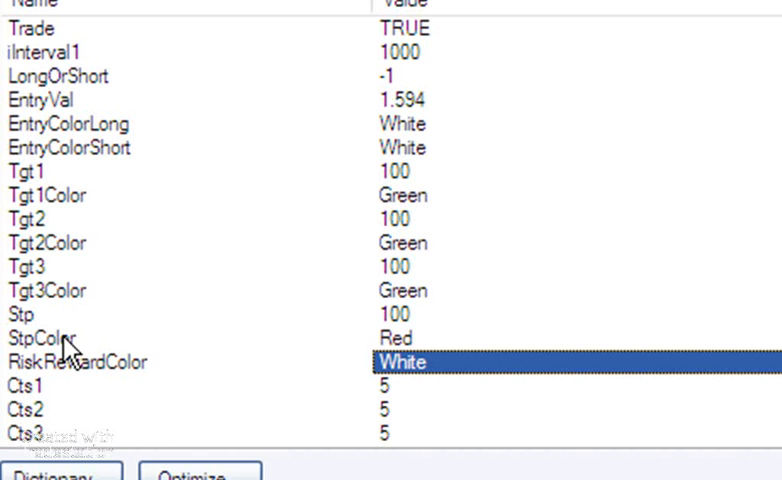
mouse_move(244, 122)
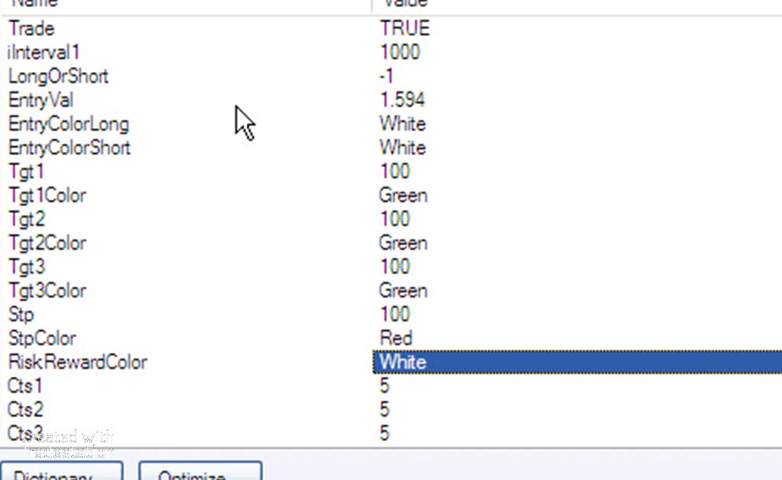
left_click(410, 172)
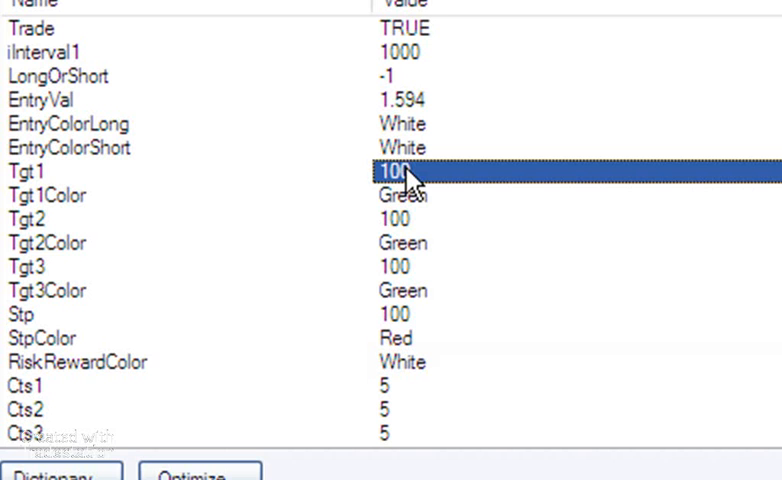
left_click(400, 220)
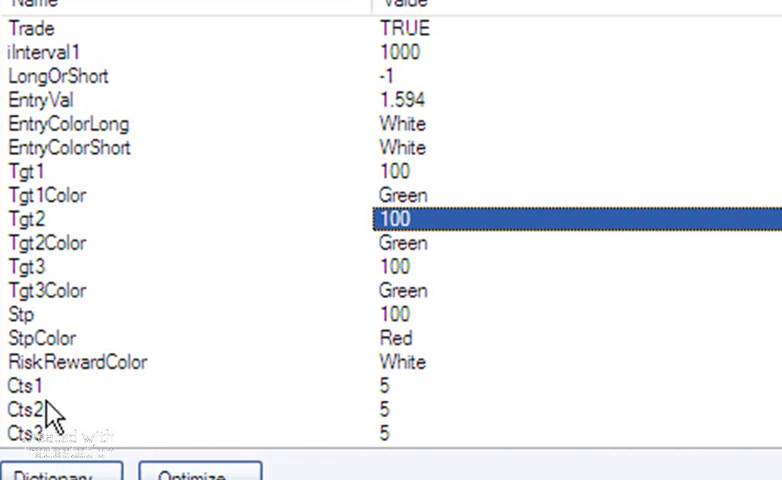
mouse_move(90, 404)
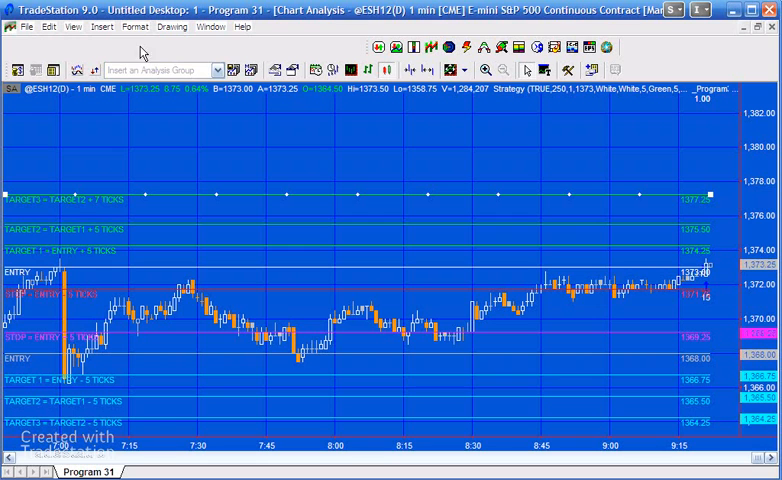
Step: Turn the Program31Strat strategy off in Format Strategies, leaving only the indicator's lines on the chart
left_click(136, 28)
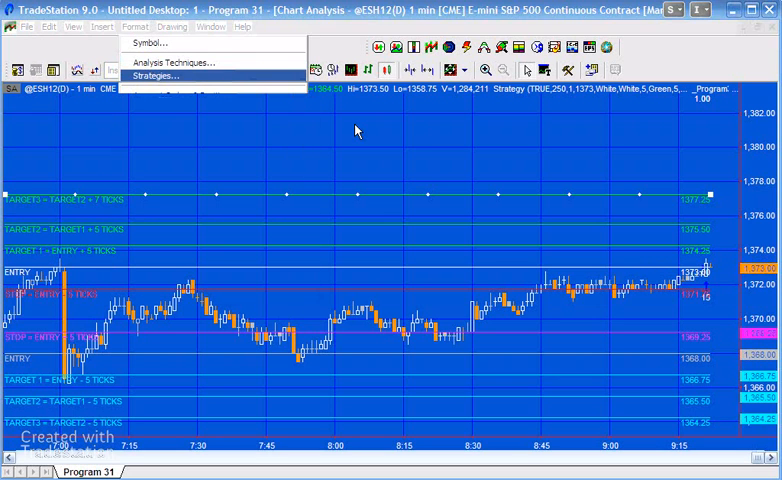
left_click(156, 76)
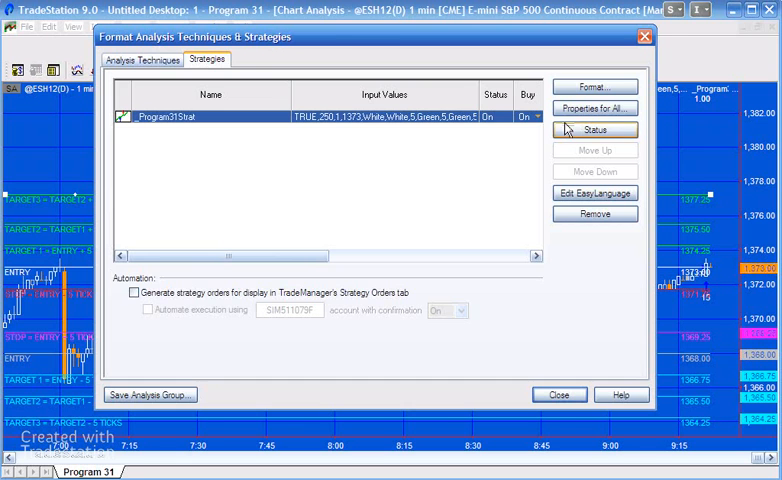
left_click(560, 394)
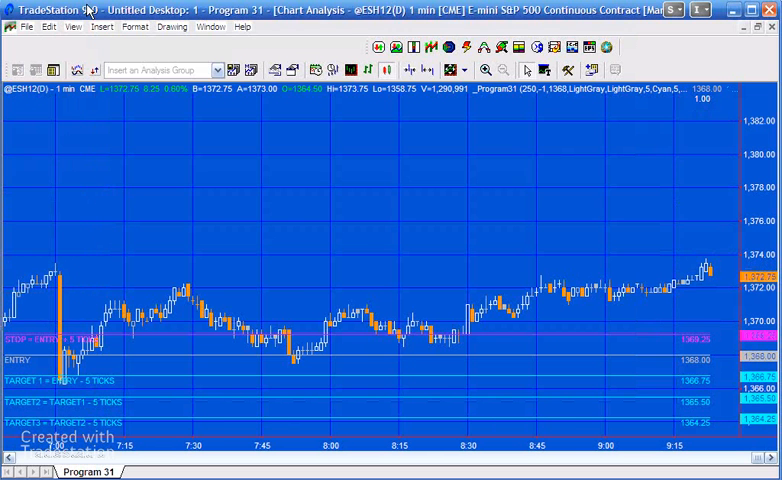
left_click(136, 28)
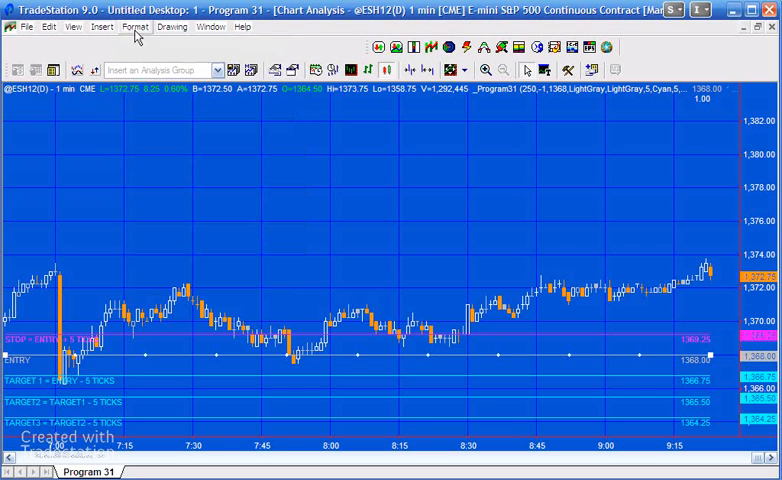
left_click(136, 26)
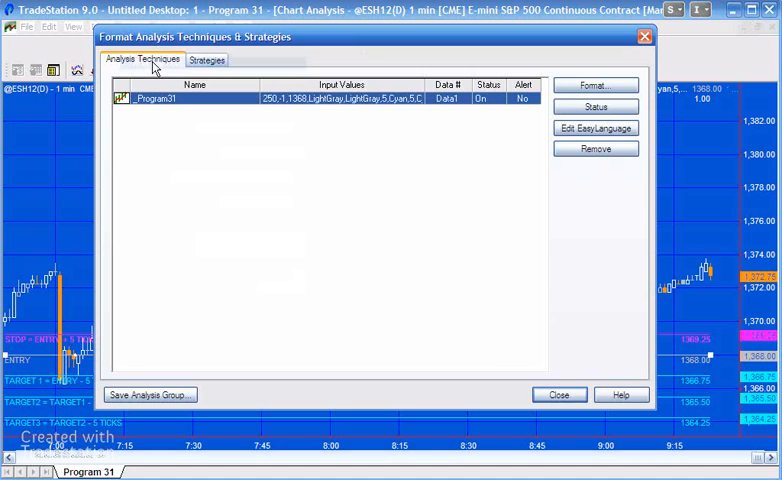
left_click(596, 84)
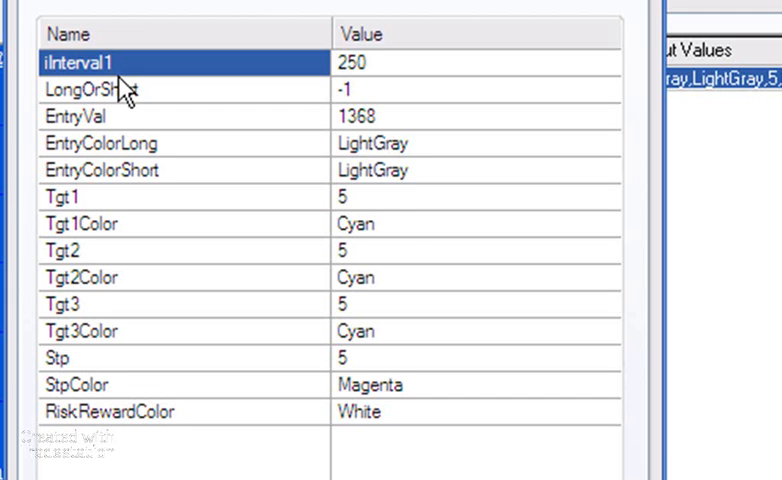
mouse_move(460, 184)
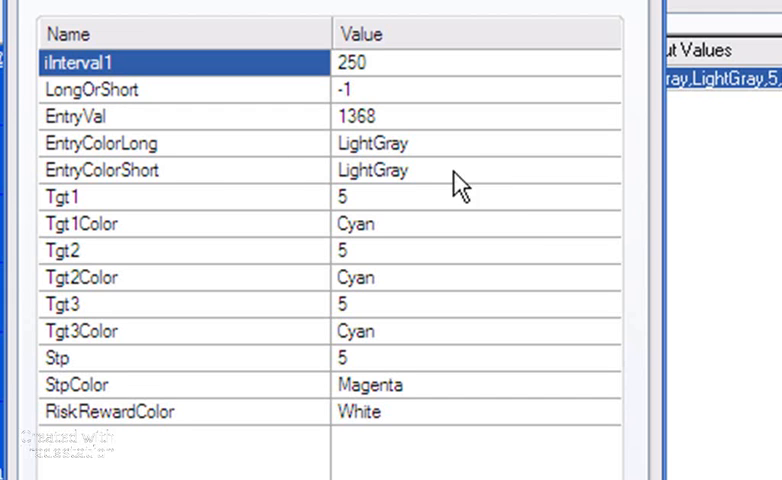
mouse_move(432, 216)
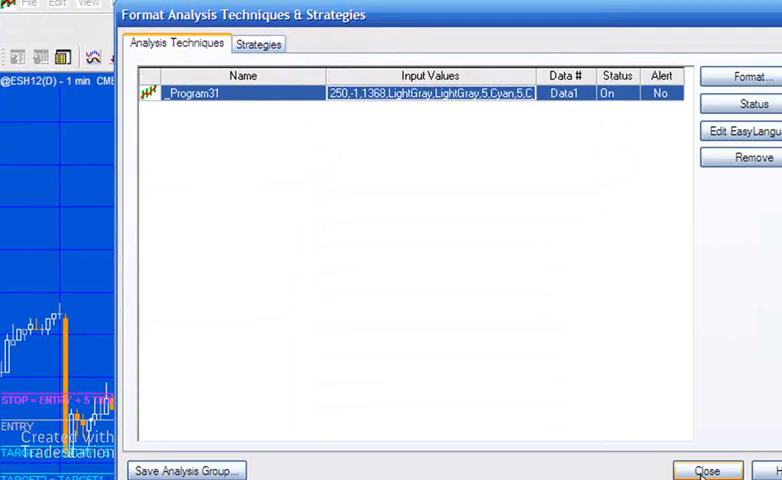
left_click(708, 472)
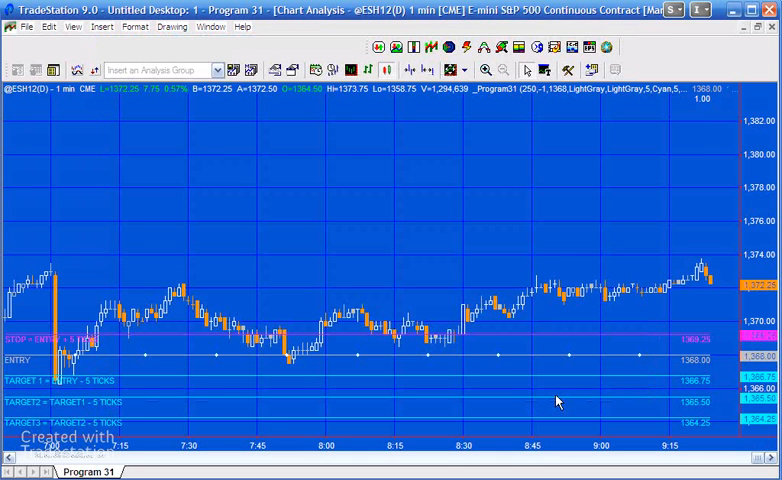